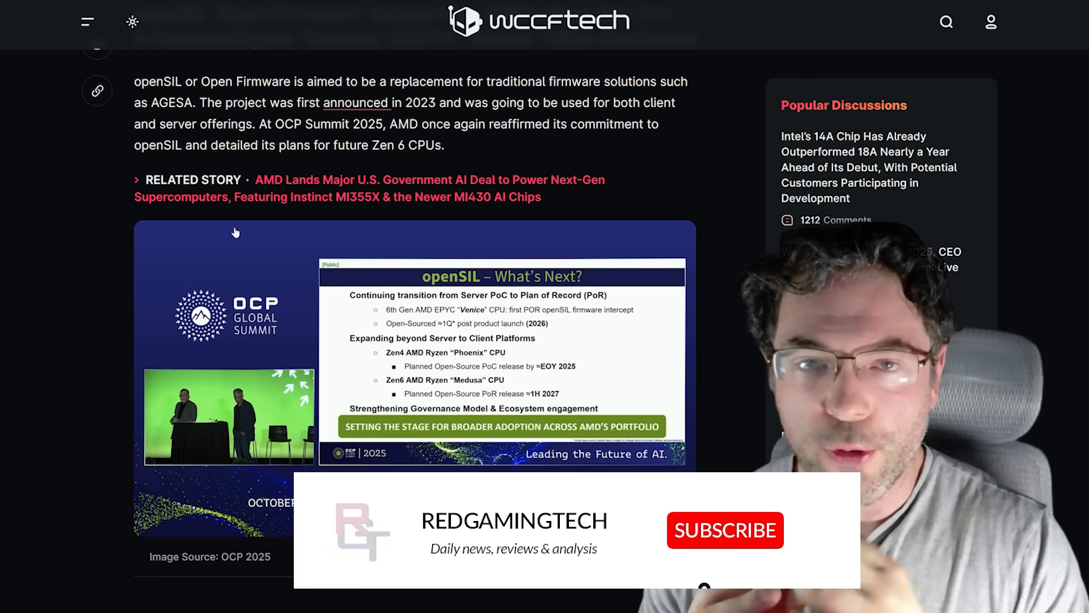
# - Search WhoKeys for 'windows 10' and review the 13 Windows 10 key results with prices
pyautogui.click(725, 530)
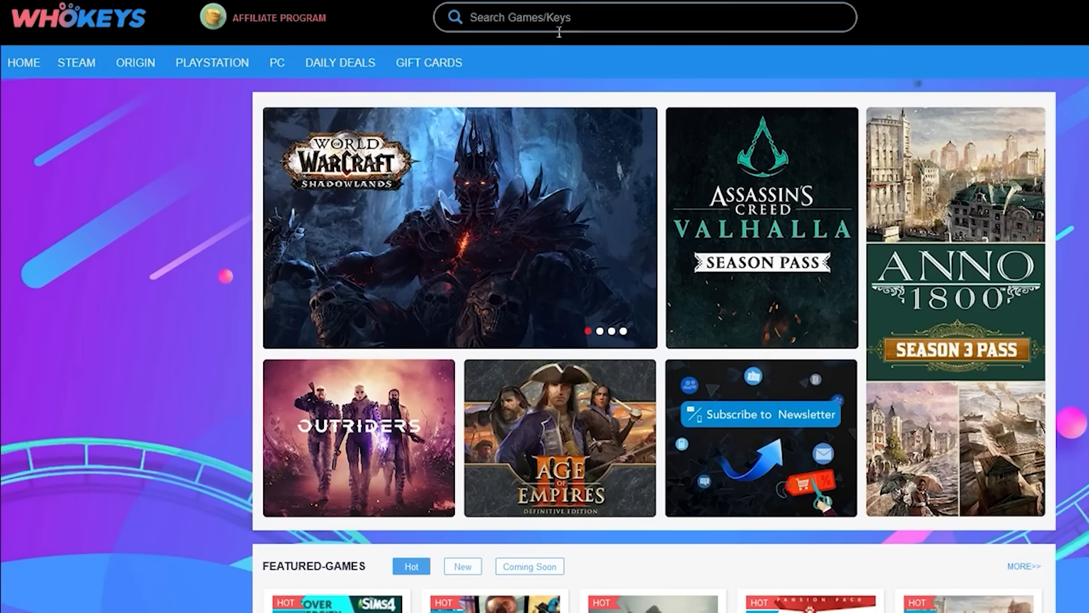
pyautogui.write('windows 10')
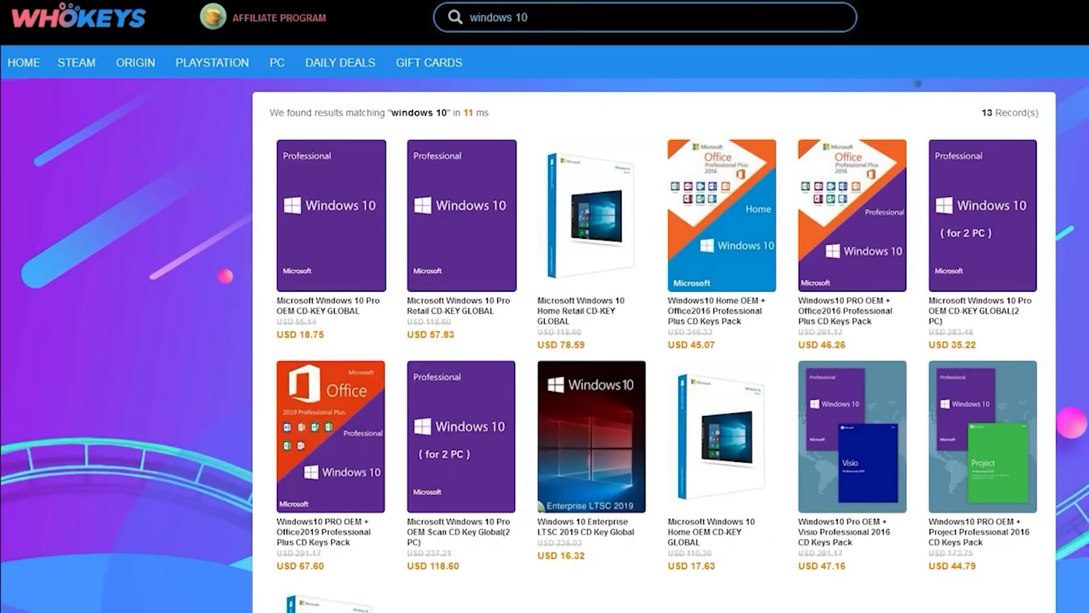
pyautogui.scroll(-3)
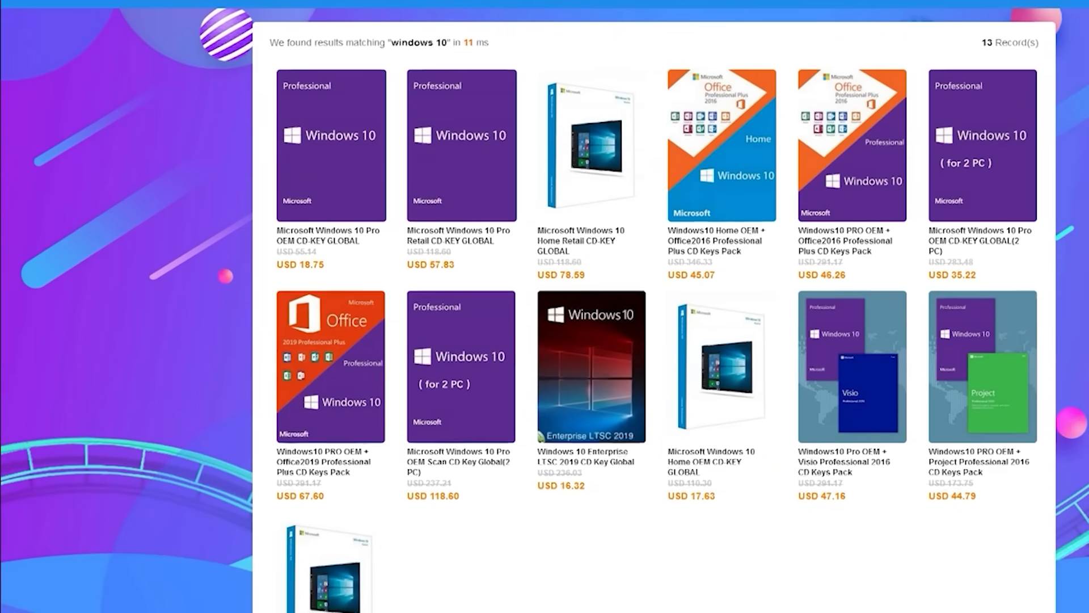
pyautogui.scroll(-3)
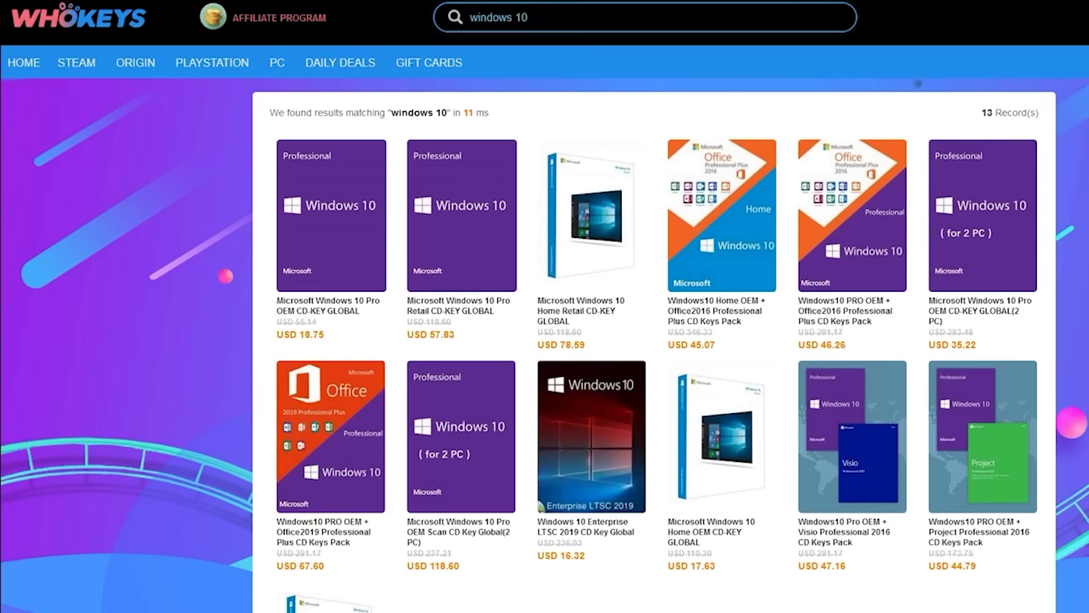
pyautogui.click(330, 215)
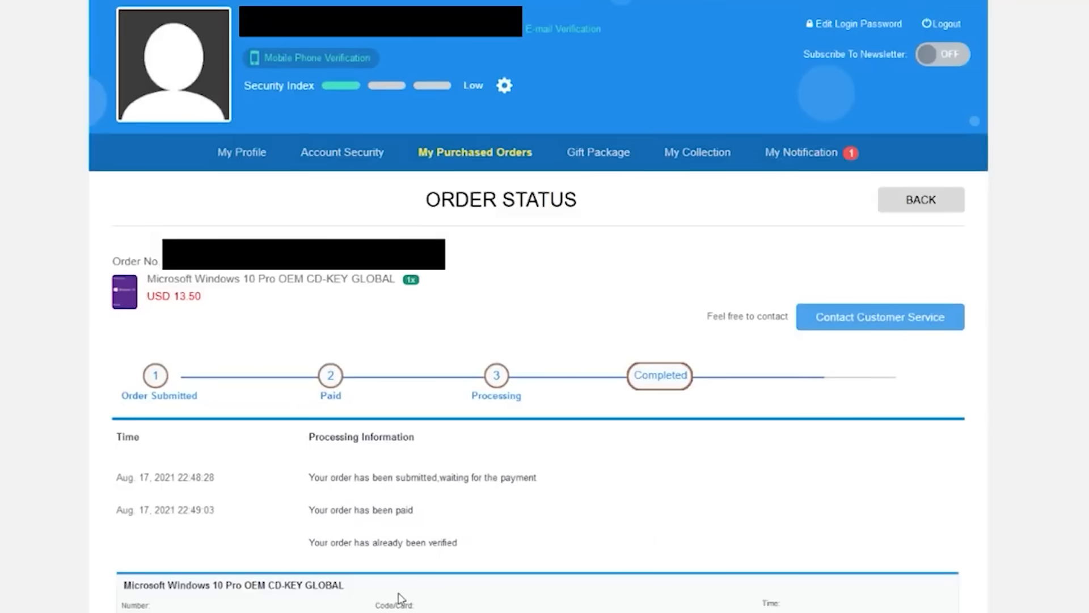
# - From purchased orders, view the Windows 10 Pro OEM CD-KEY GLOBAL page at USD 18.75
pyautogui.click(920, 199)
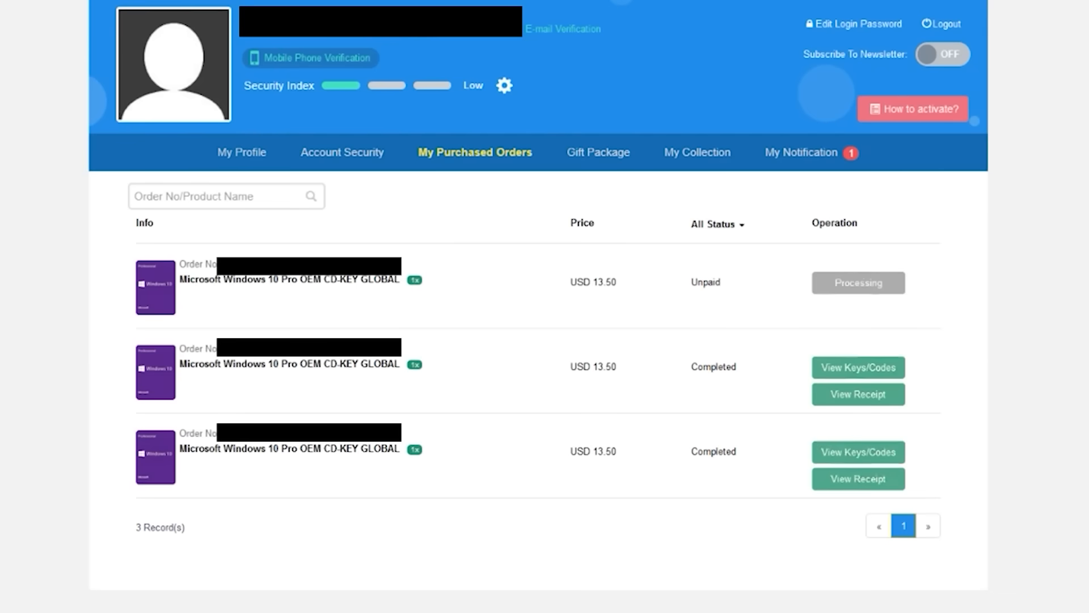
pyautogui.click(292, 280)
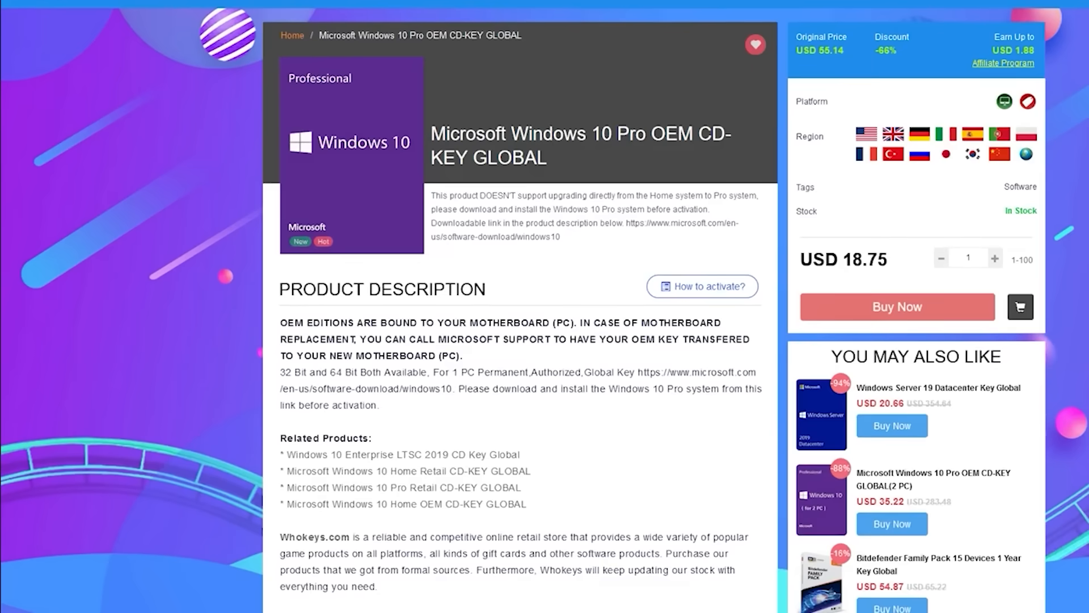
pyautogui.scroll(-3)
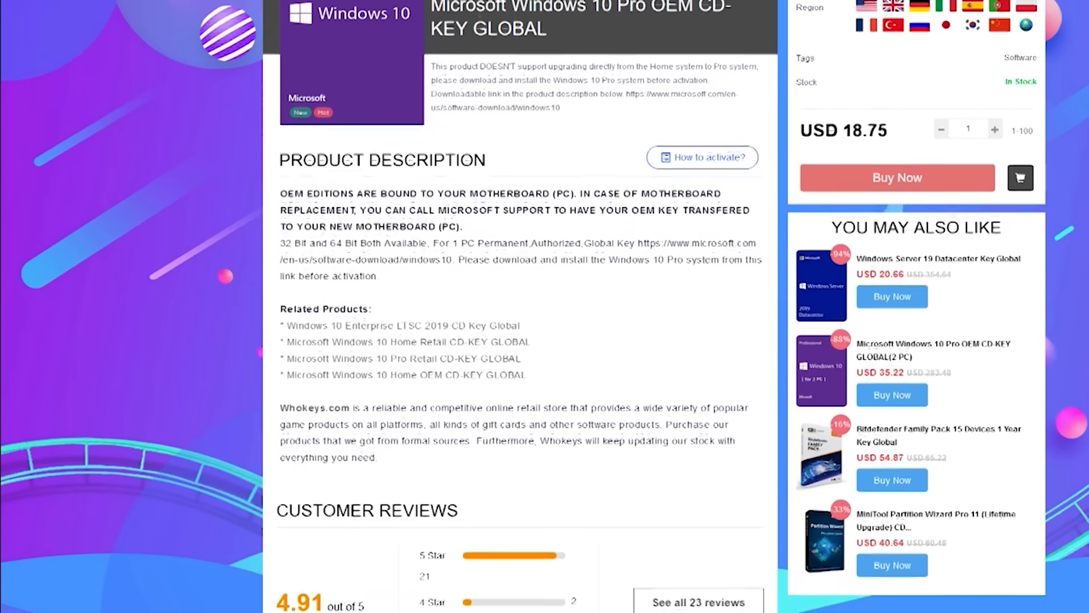
pyautogui.scroll(-3)
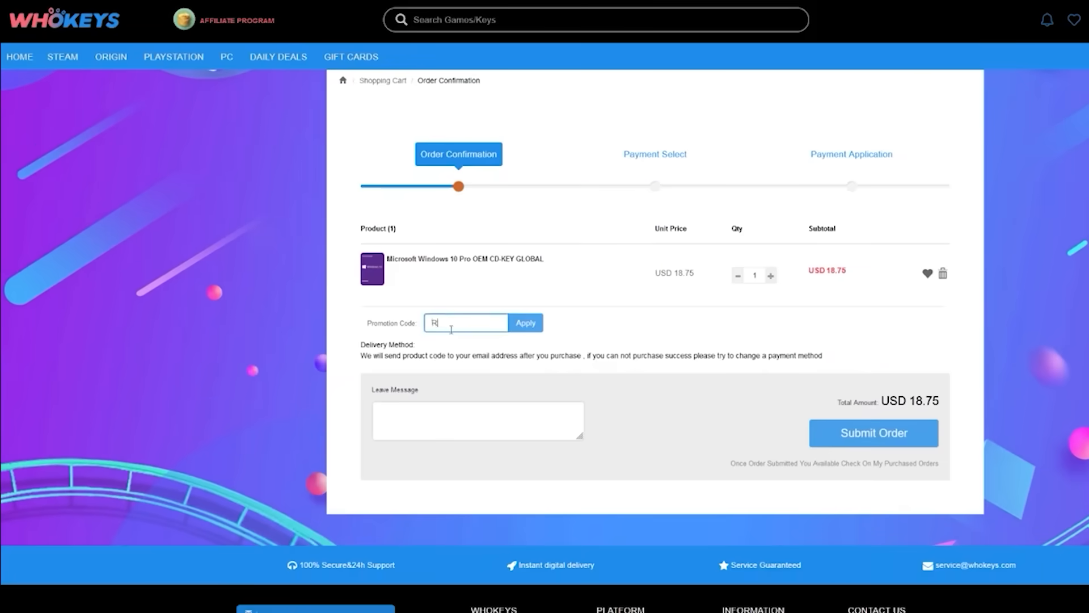
# - Apply promotion code RGT, cutting the order total from USD 18.75 to USD 13.5, and proceed
pyautogui.write('GT')
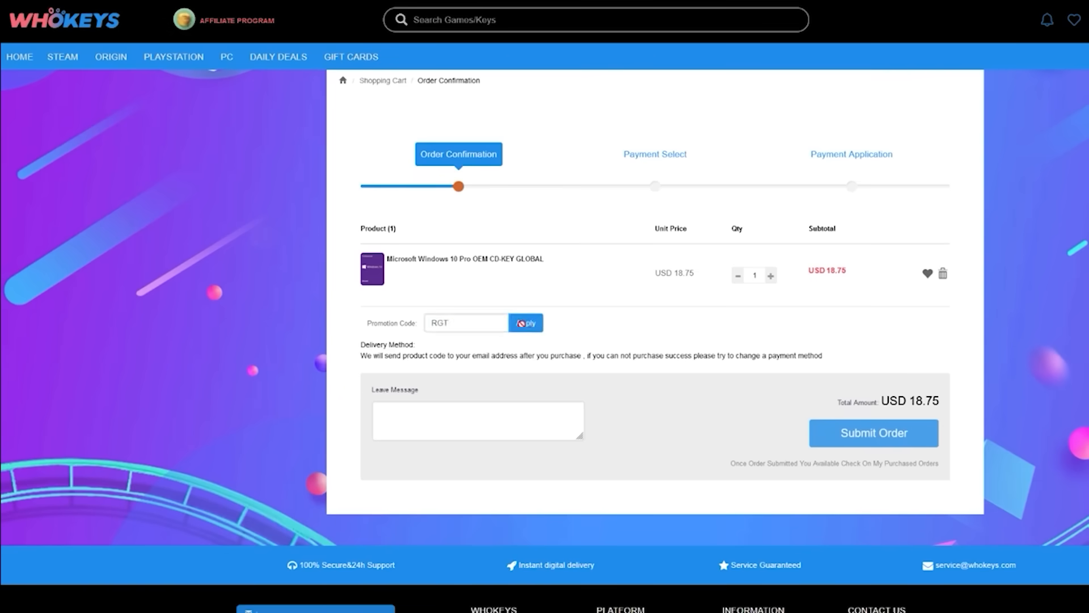
pyautogui.click(525, 323)
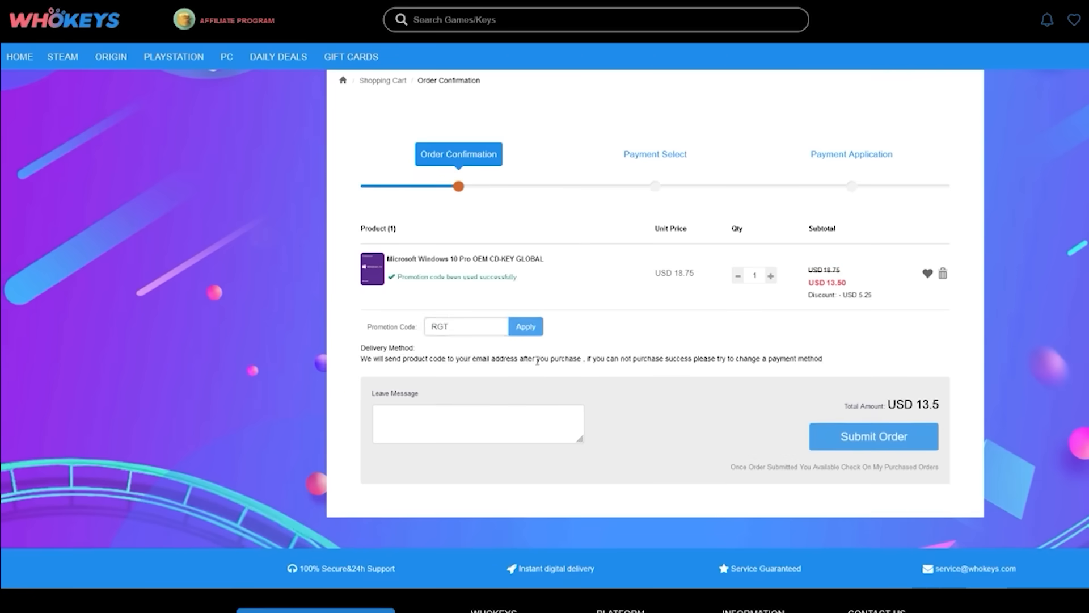
pyautogui.click(873, 436)
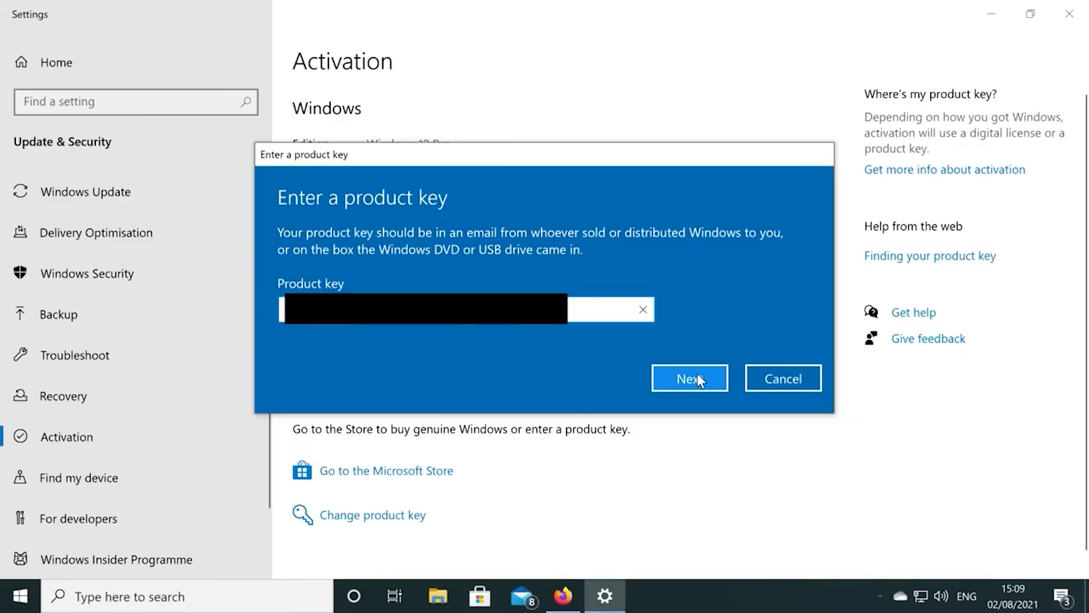
# - Submit the pasted product key to activate Windows 10
pyautogui.click(689, 378)
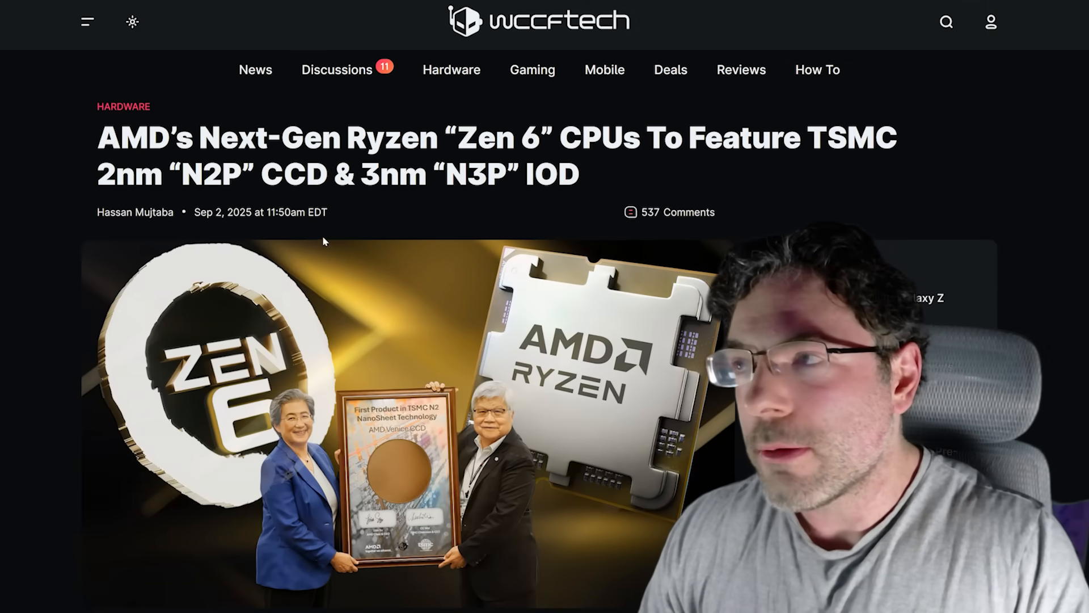
pyautogui.moveTo(193, 237)
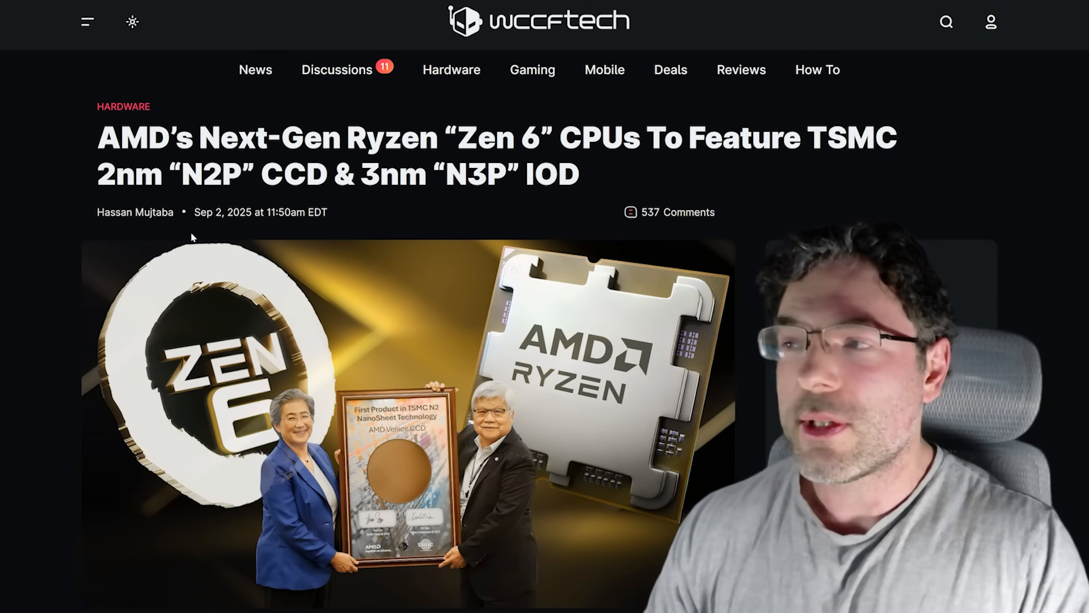
# - Read the Zen 6 article down past the expectations list to the Anandtech N2P ramp post
pyautogui.scroll(-3)
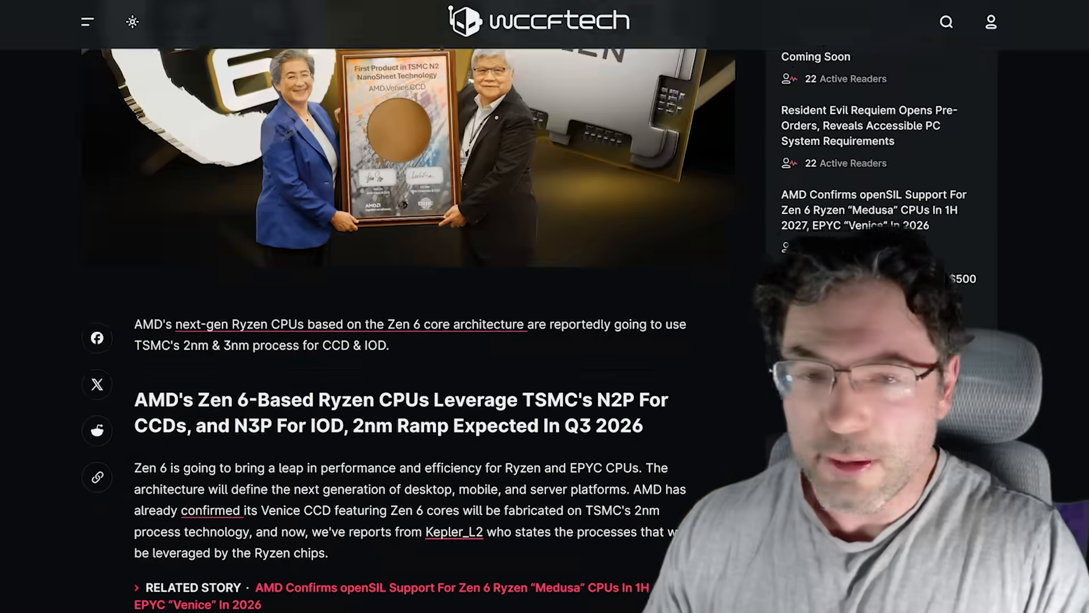
pyautogui.scroll(-3)
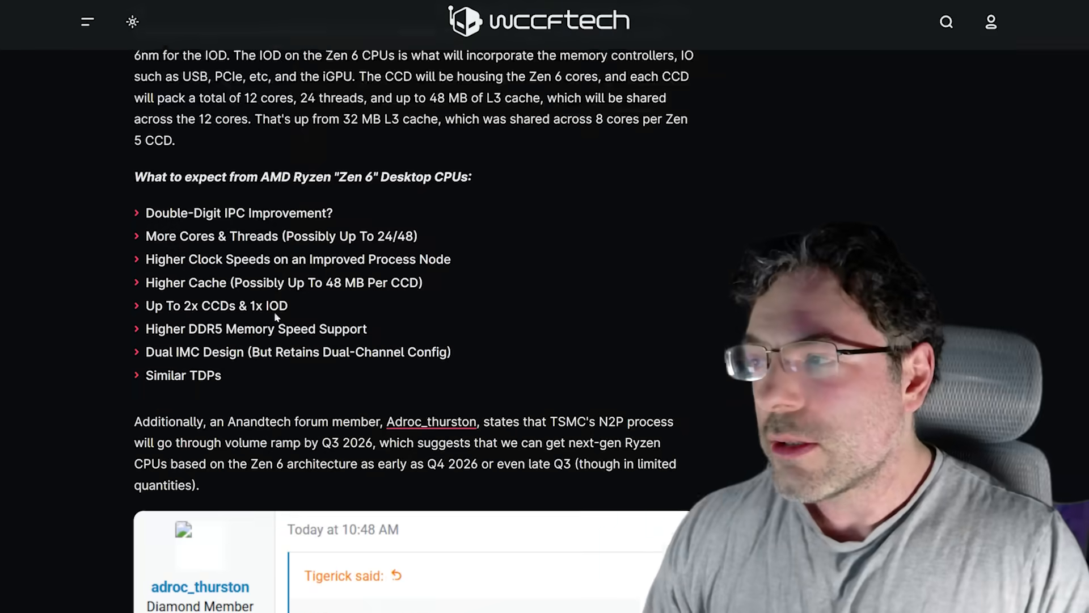
pyautogui.scroll(-3)
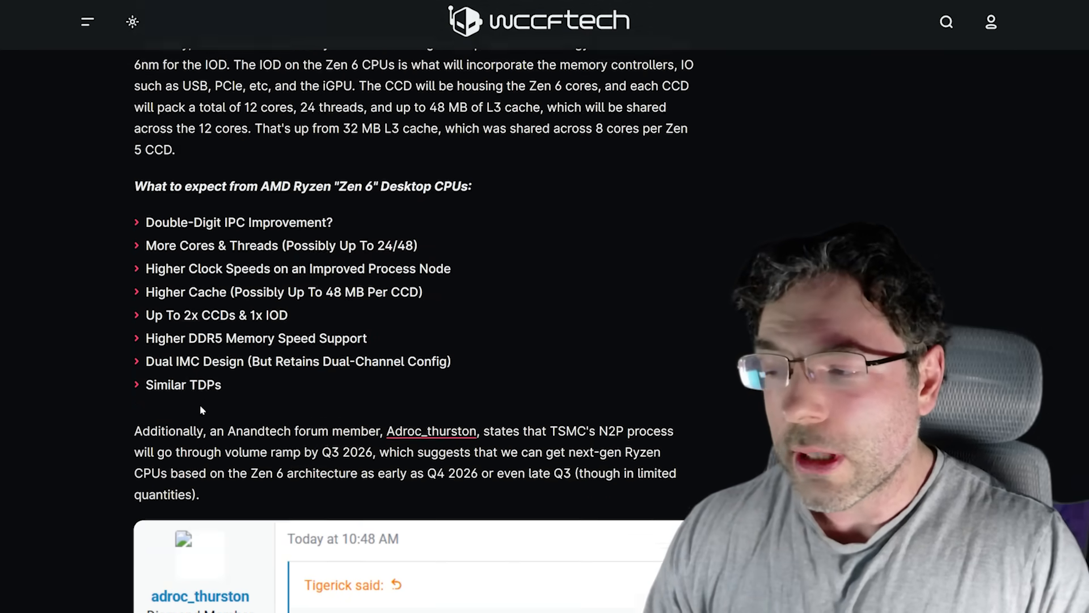
pyautogui.scroll(-3)
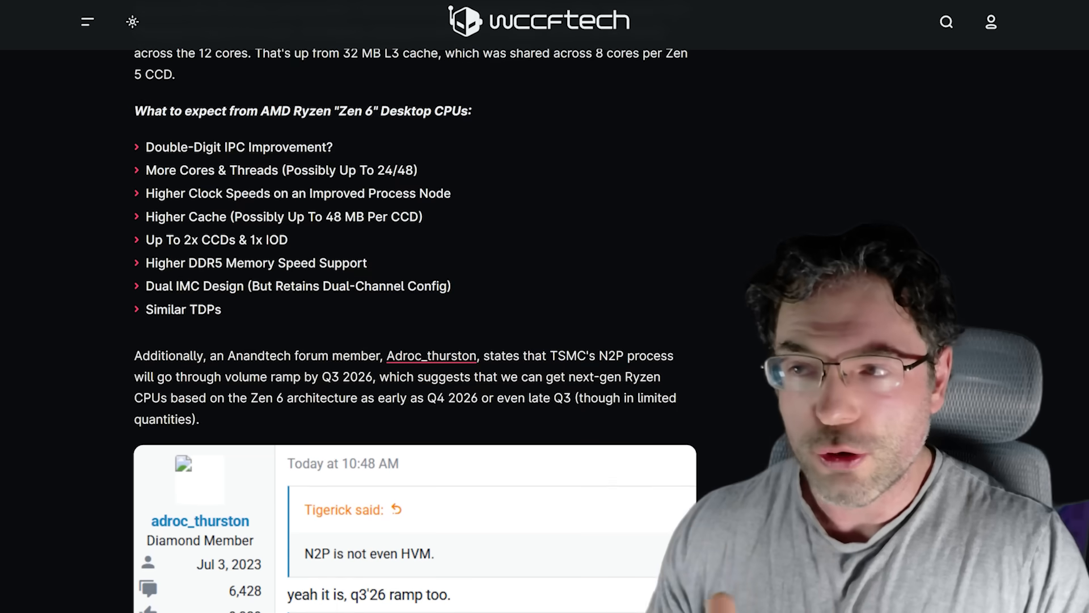
pyautogui.scroll(-3)
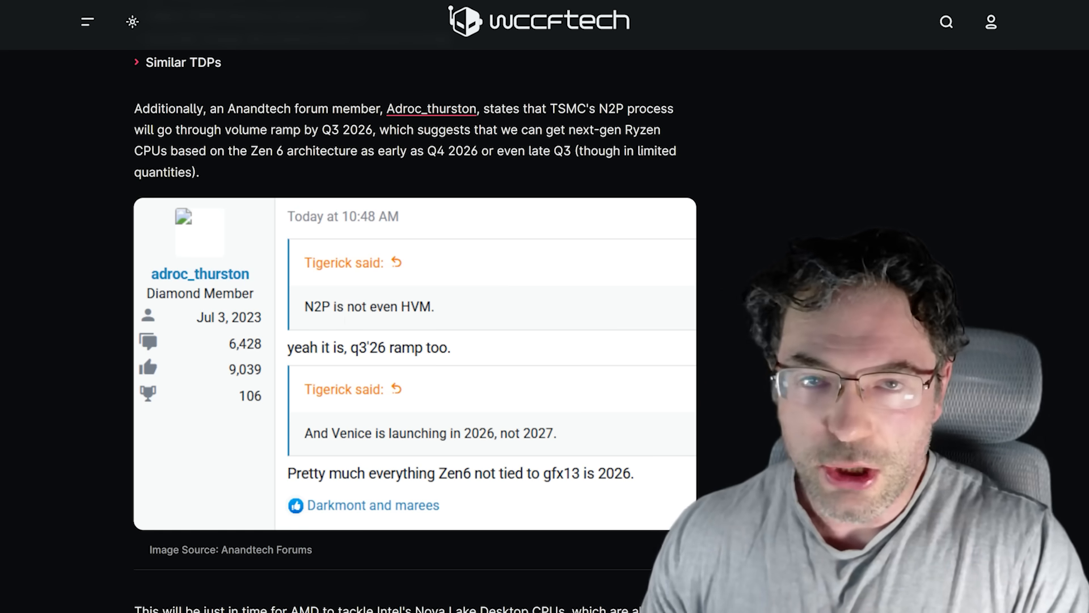
pyautogui.scroll(-3)
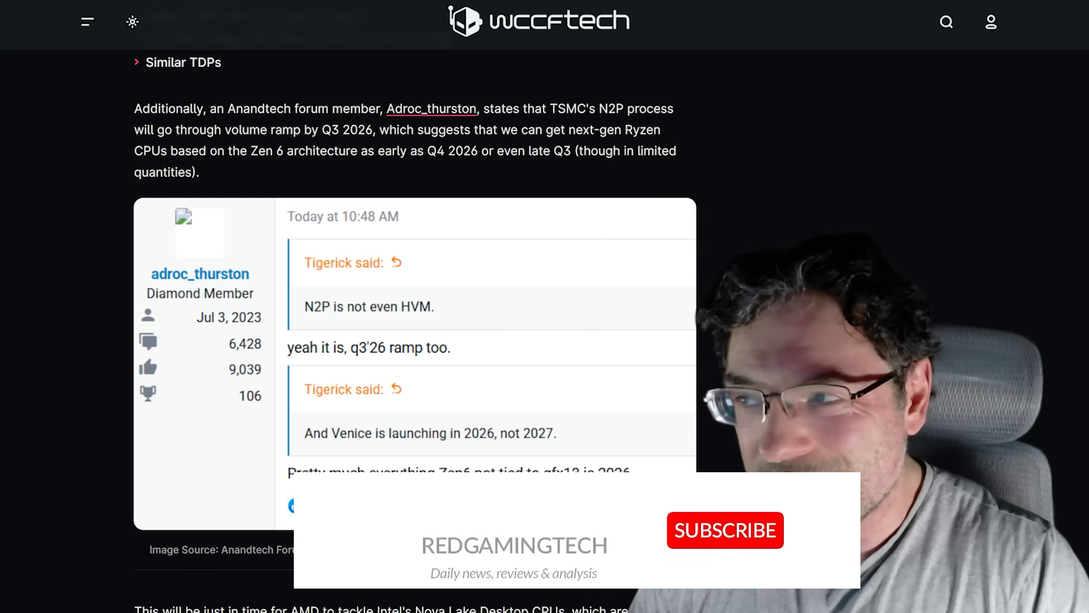
pyautogui.click(724, 530)
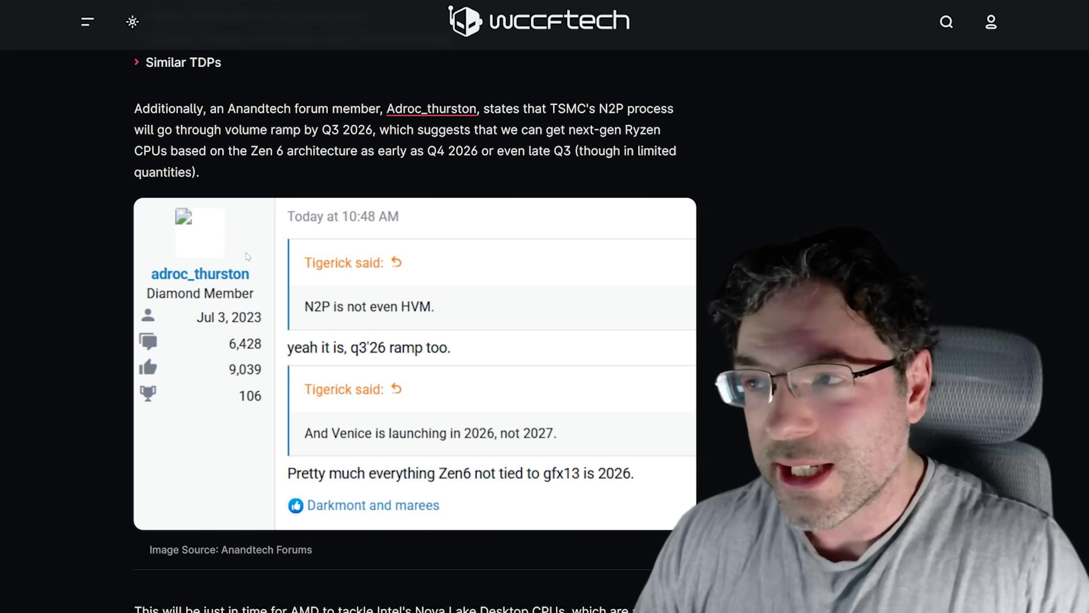
pyautogui.scroll(3)
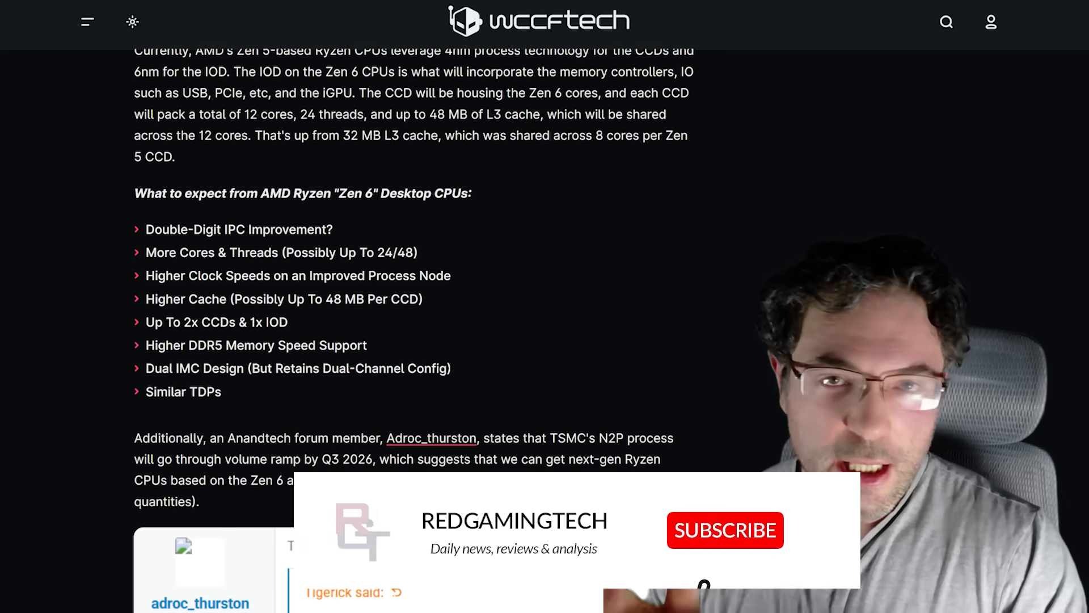
# - Subscribe to the channel via the banner over the Zen 6 features list
pyautogui.click(725, 529)
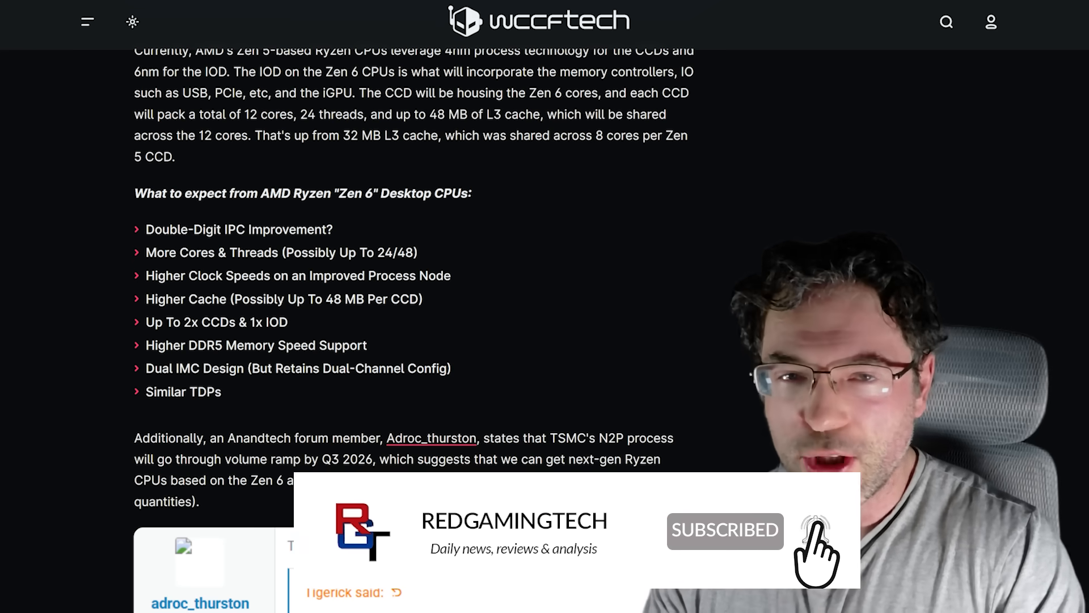